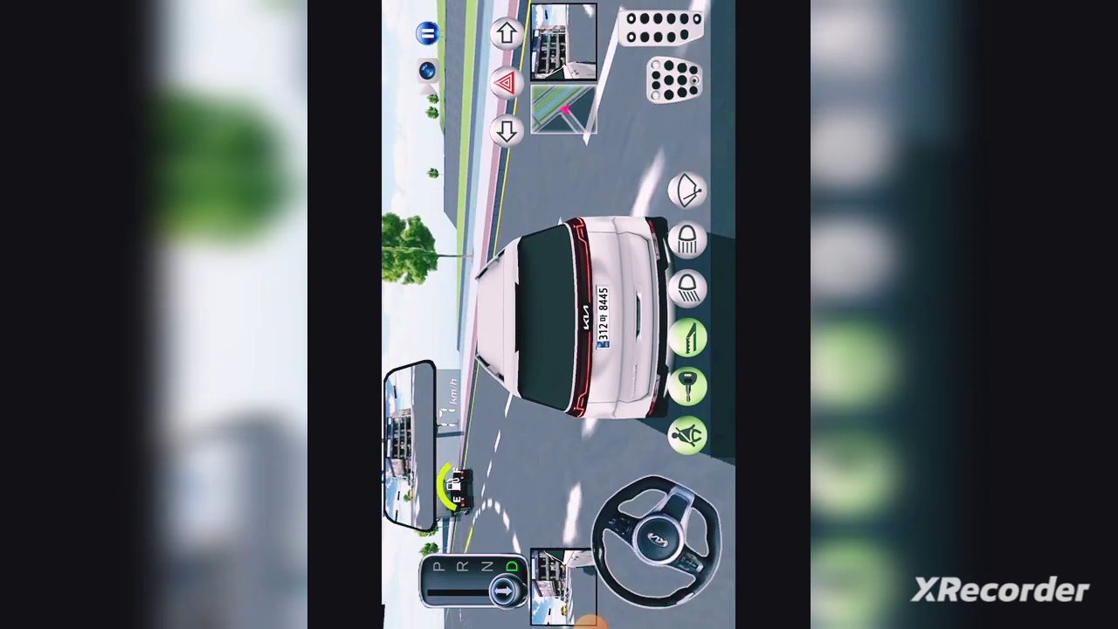
Step: Drive the white Kia toward the crosswalk, then exit to the Android home screen
click(665, 44)
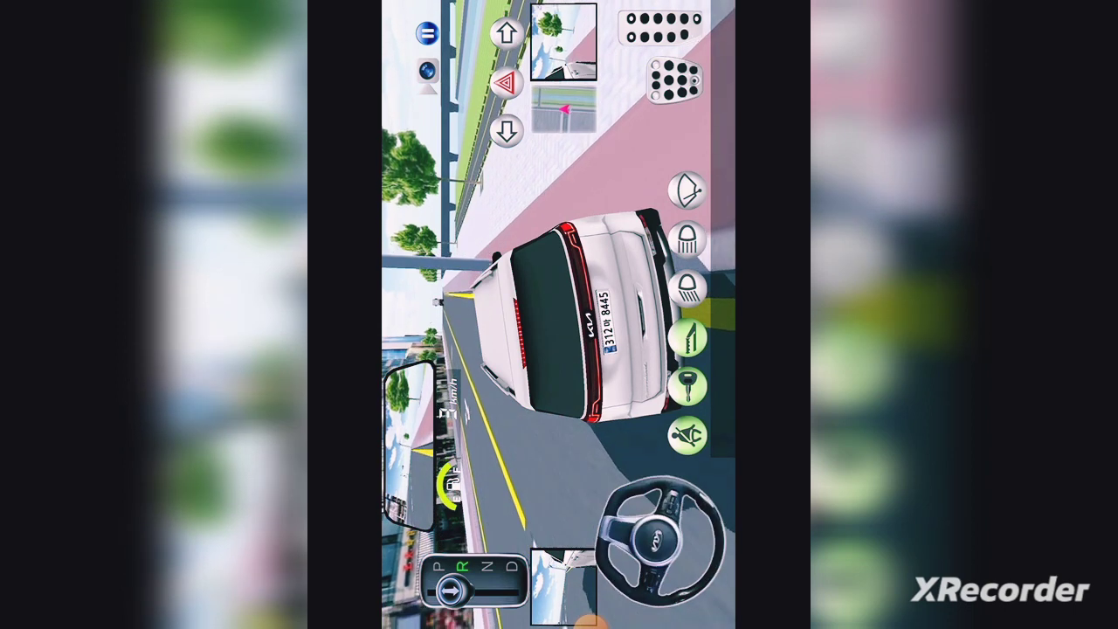
click(668, 83)
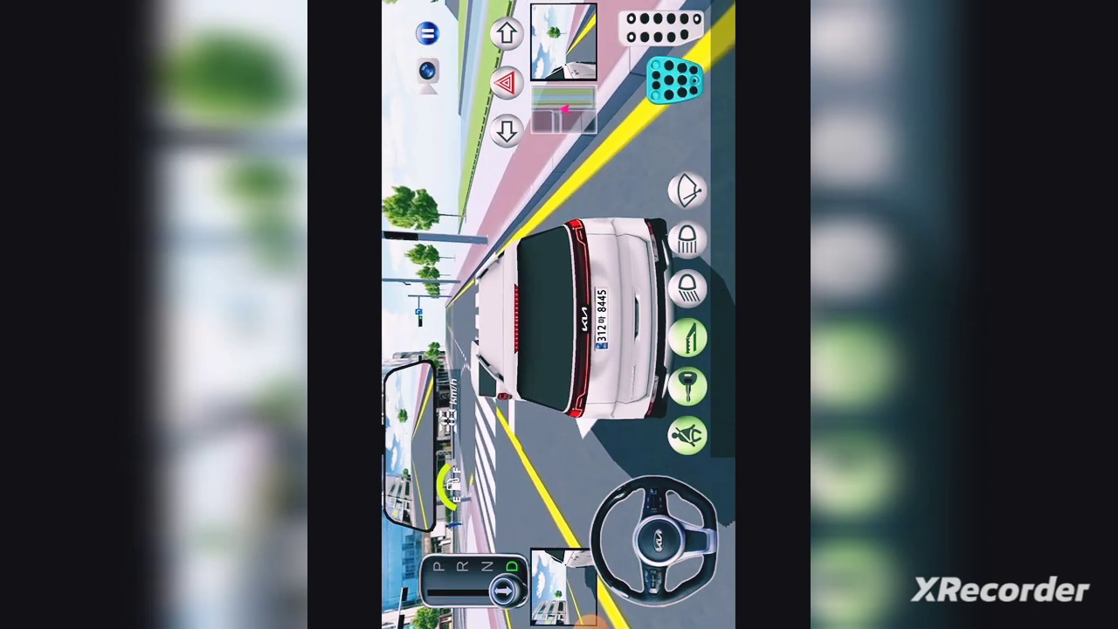
click(666, 26)
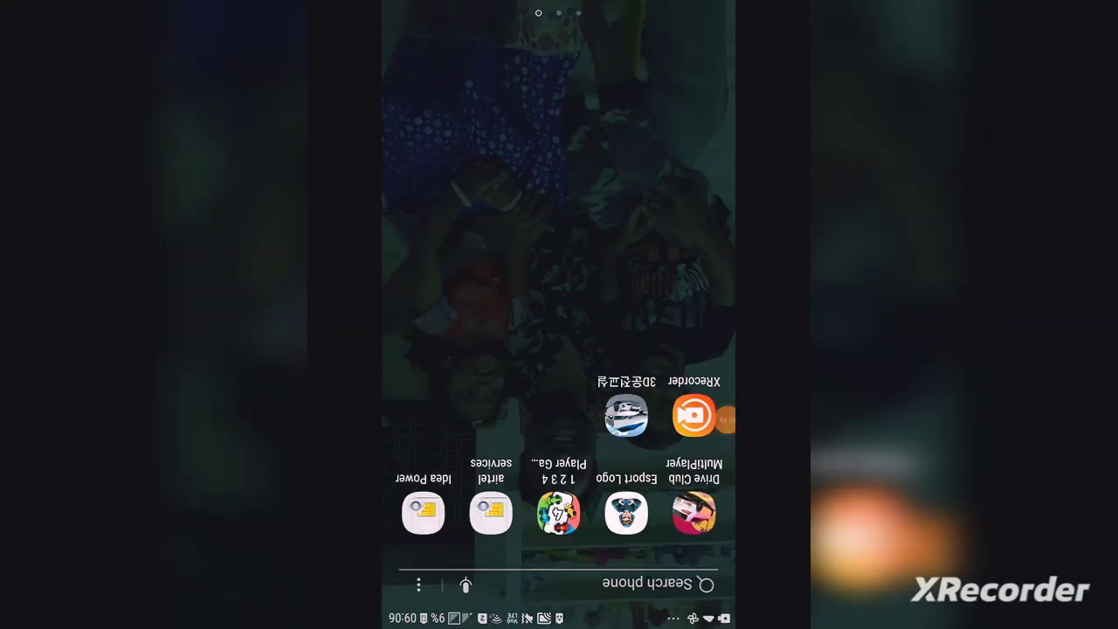
click(624, 415)
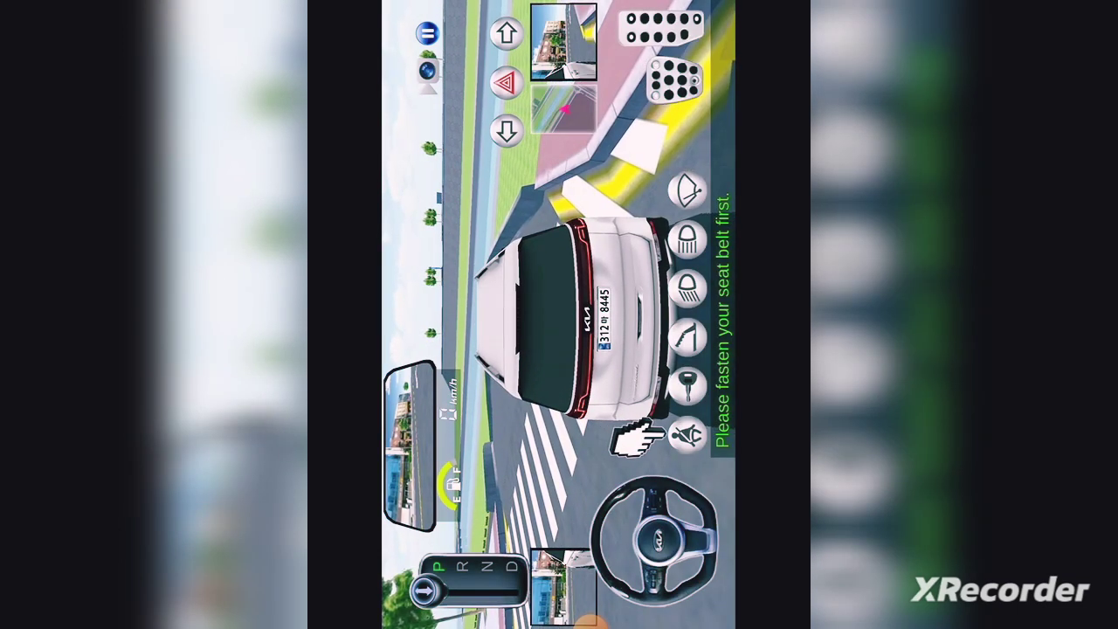
Step: Fasten the Kia's seatbelt, start the engine with the brake held, and release the side brake
click(686, 437)
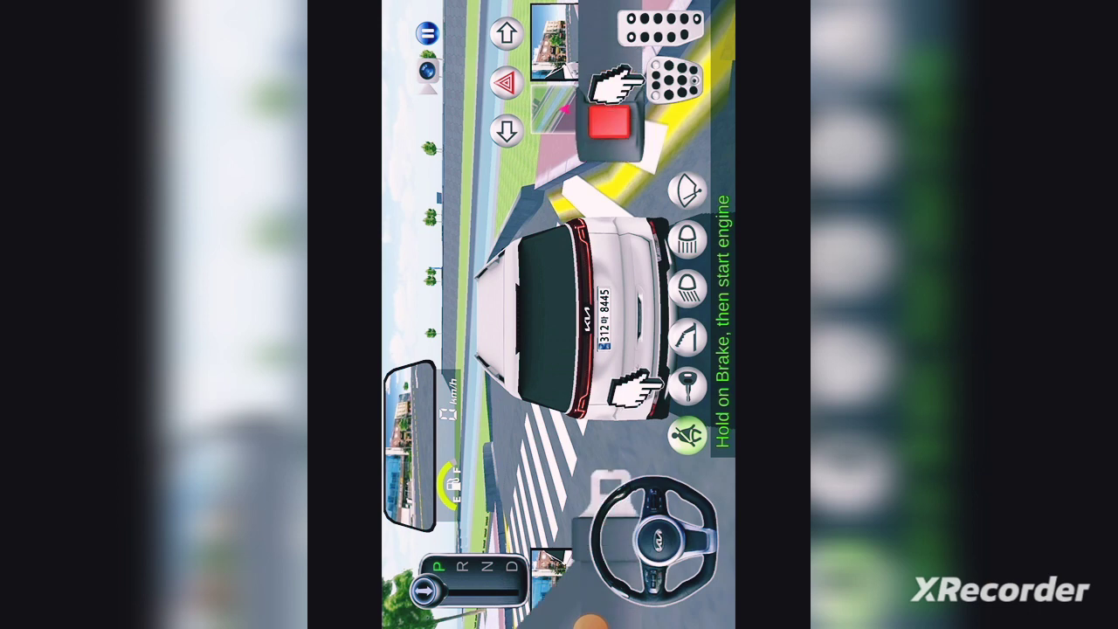
click(689, 383)
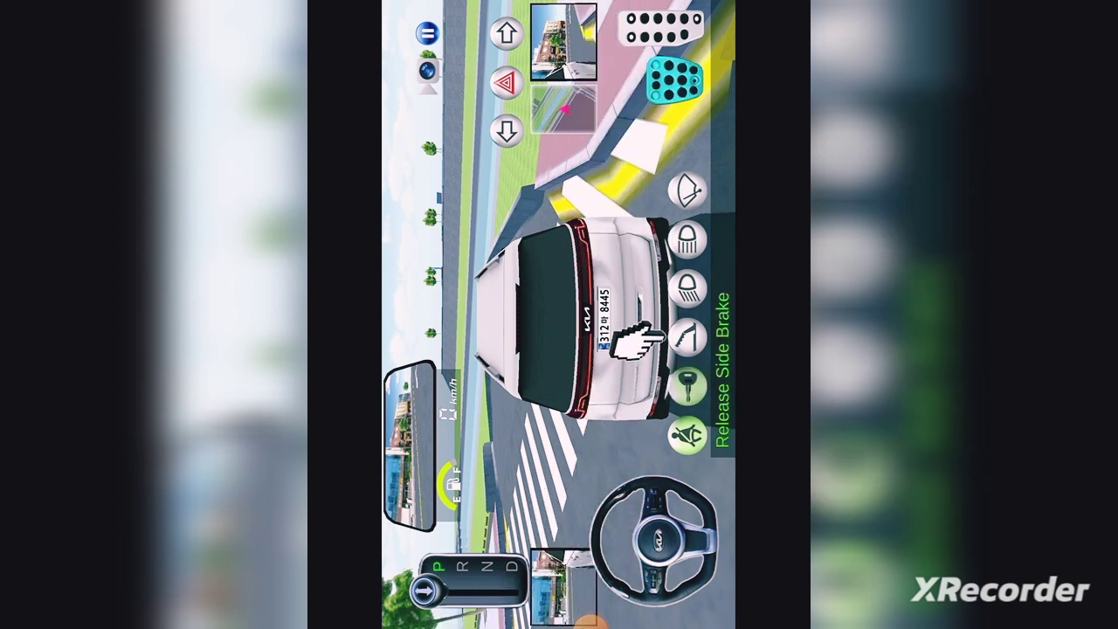
click(687, 341)
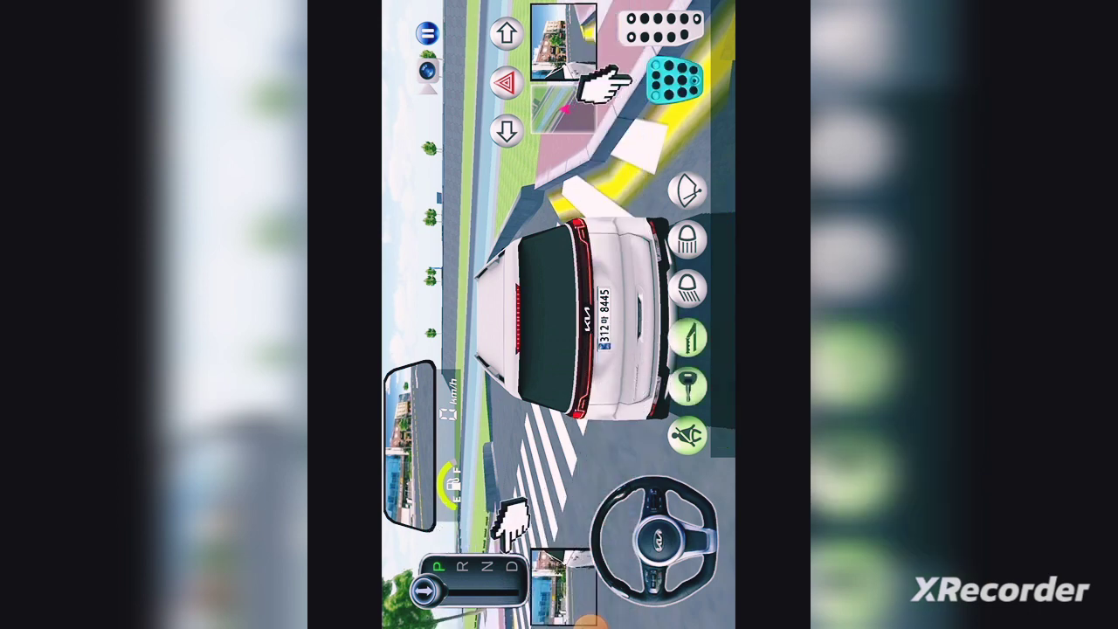